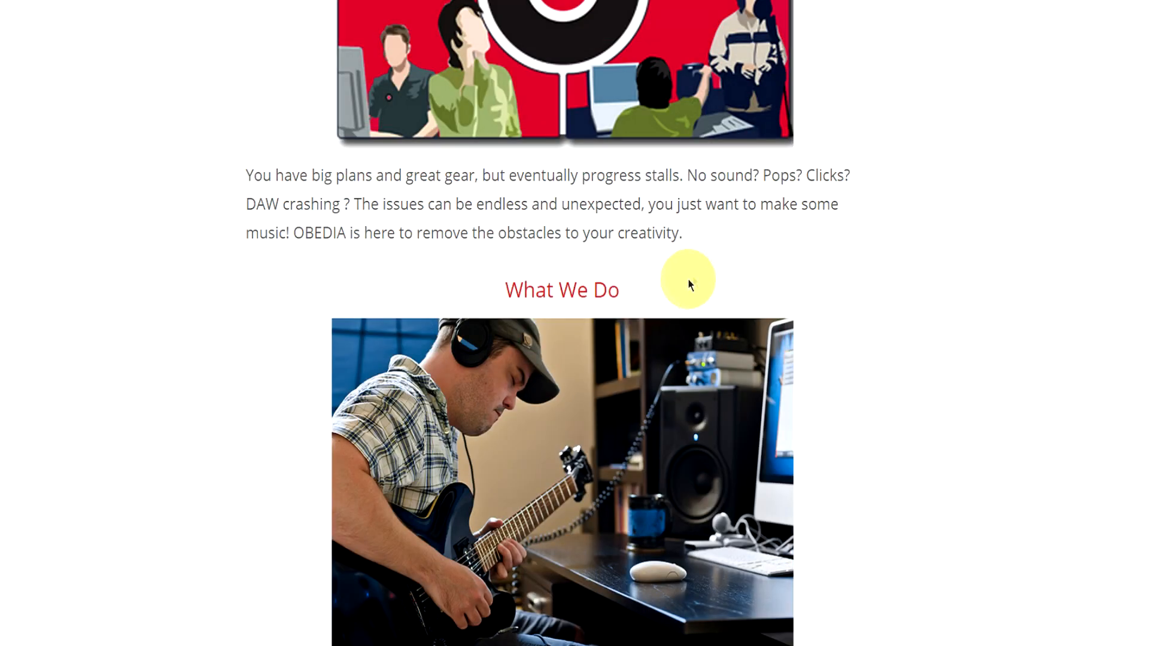
{"action": "scroll", "scroll_direction": "down", "scroll_amount": 3}
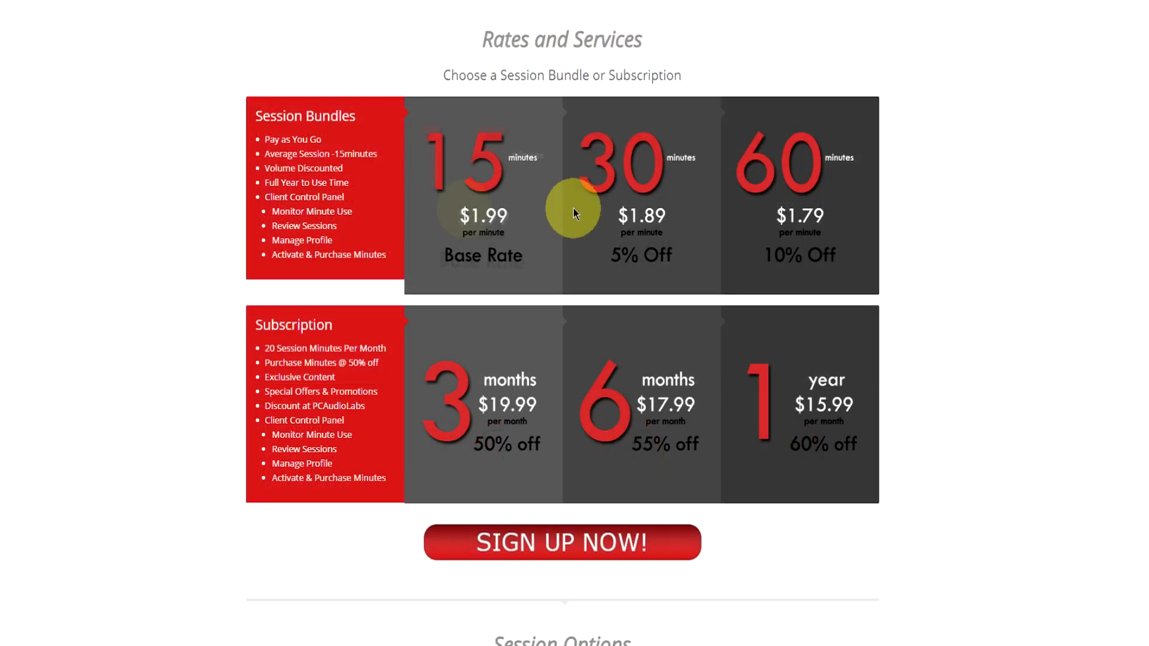
{"action": "mouse_move", "coordinate": [742, 407]}
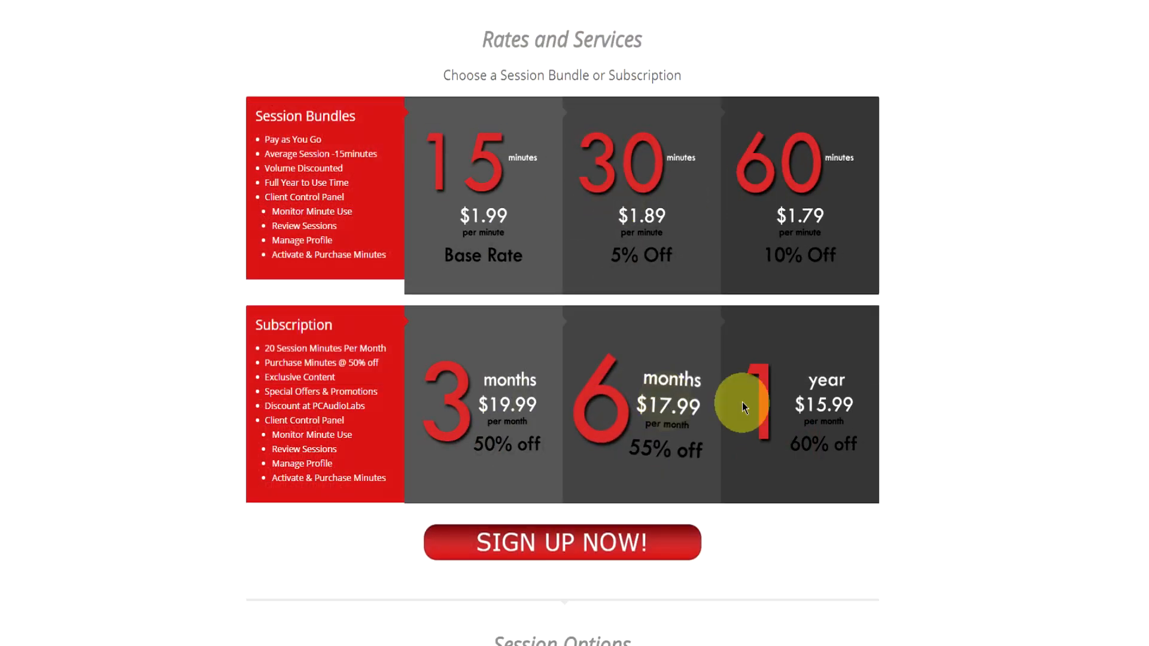